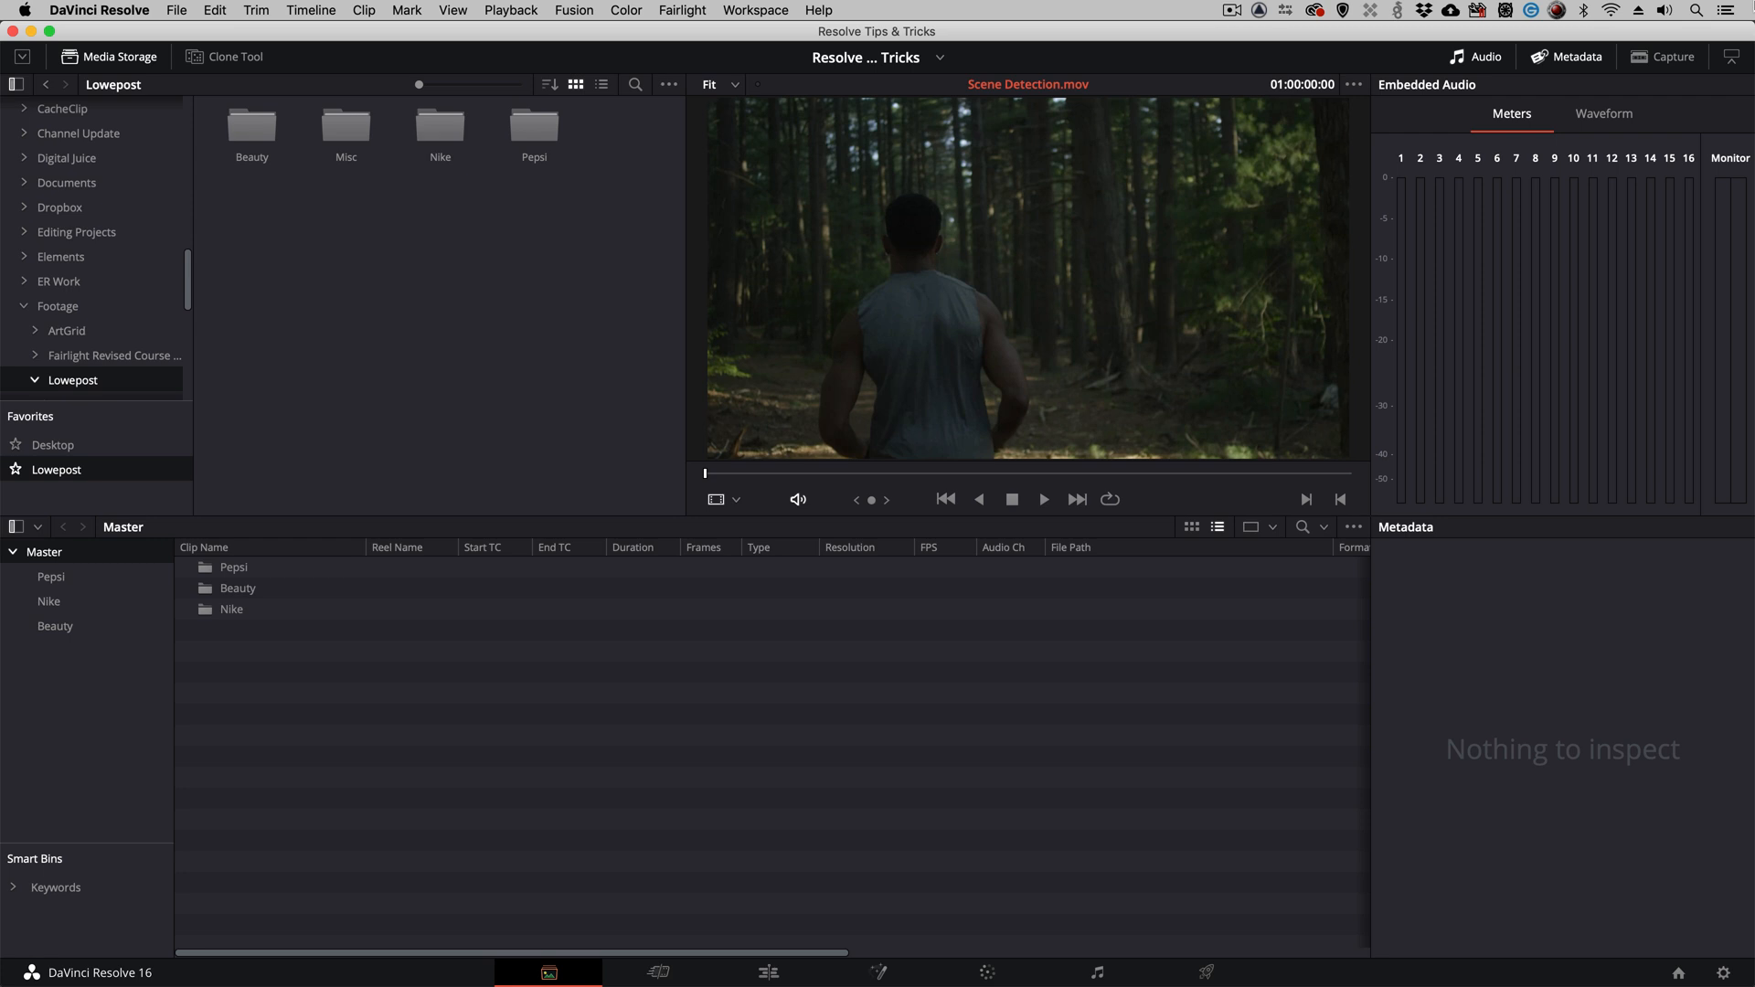
mouse_move(345, 123)
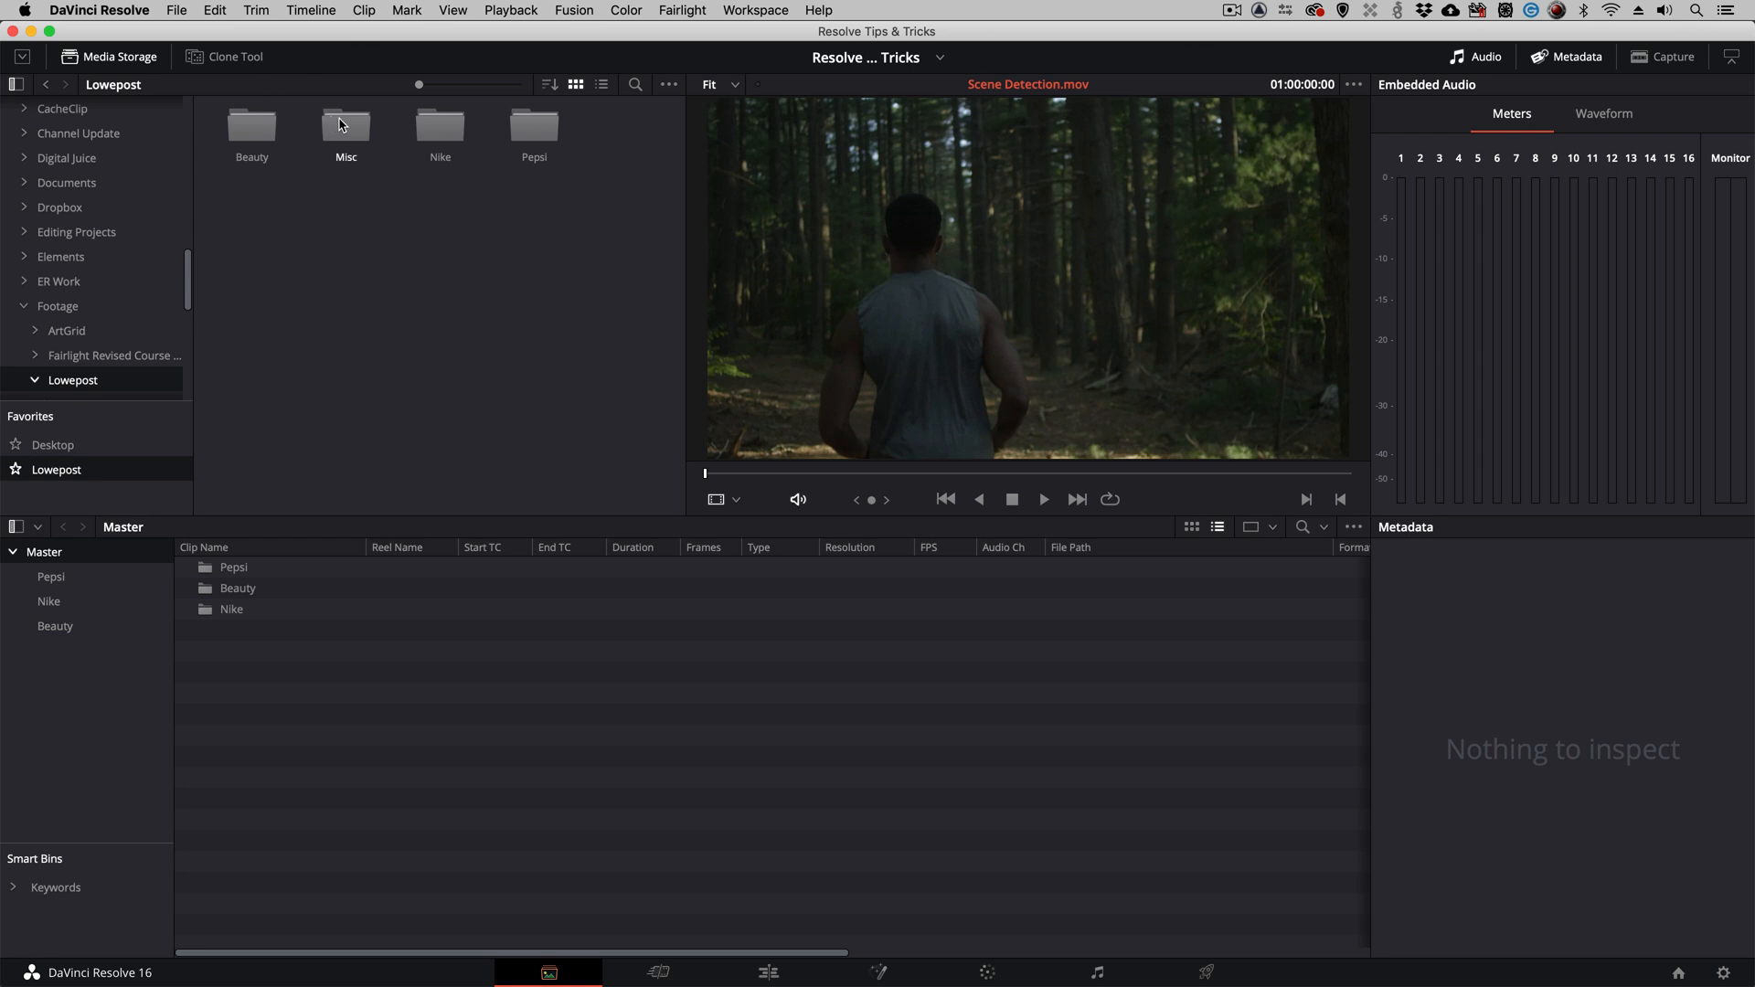
- Open the Misc folder and run Scene Cut Detection on Scene Detection.mov
double_click(345, 124)
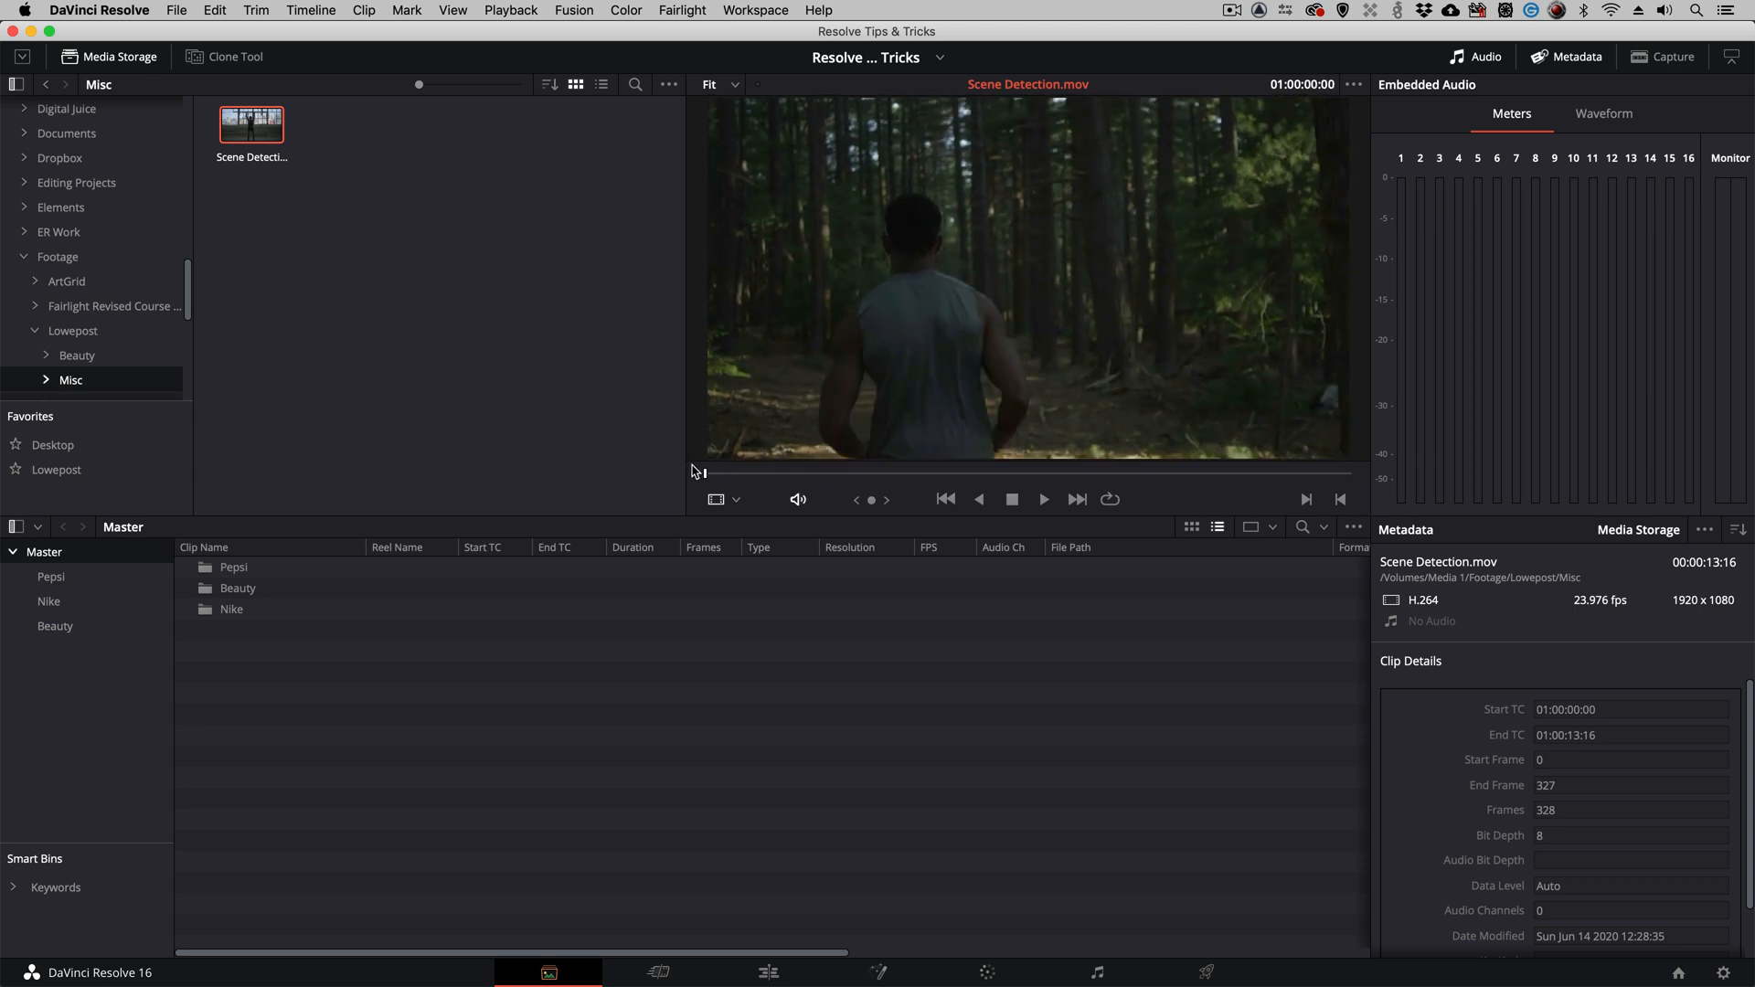
right_click(251, 123)
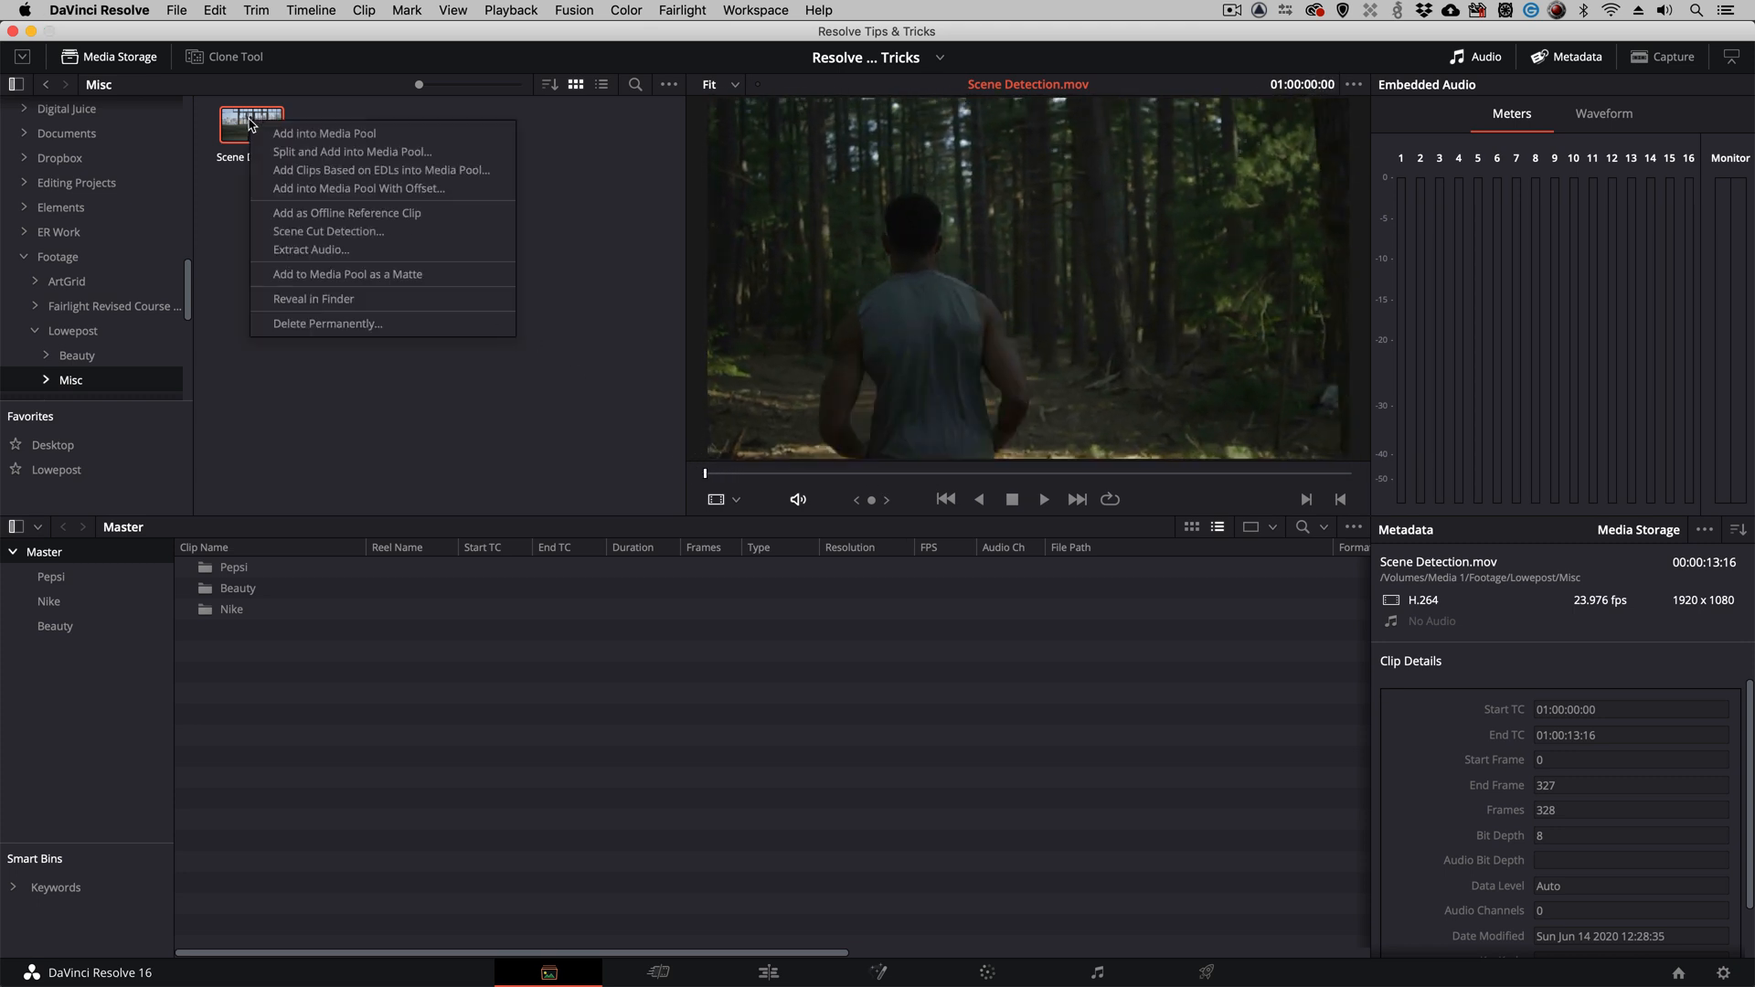
mouse_move(328, 231)
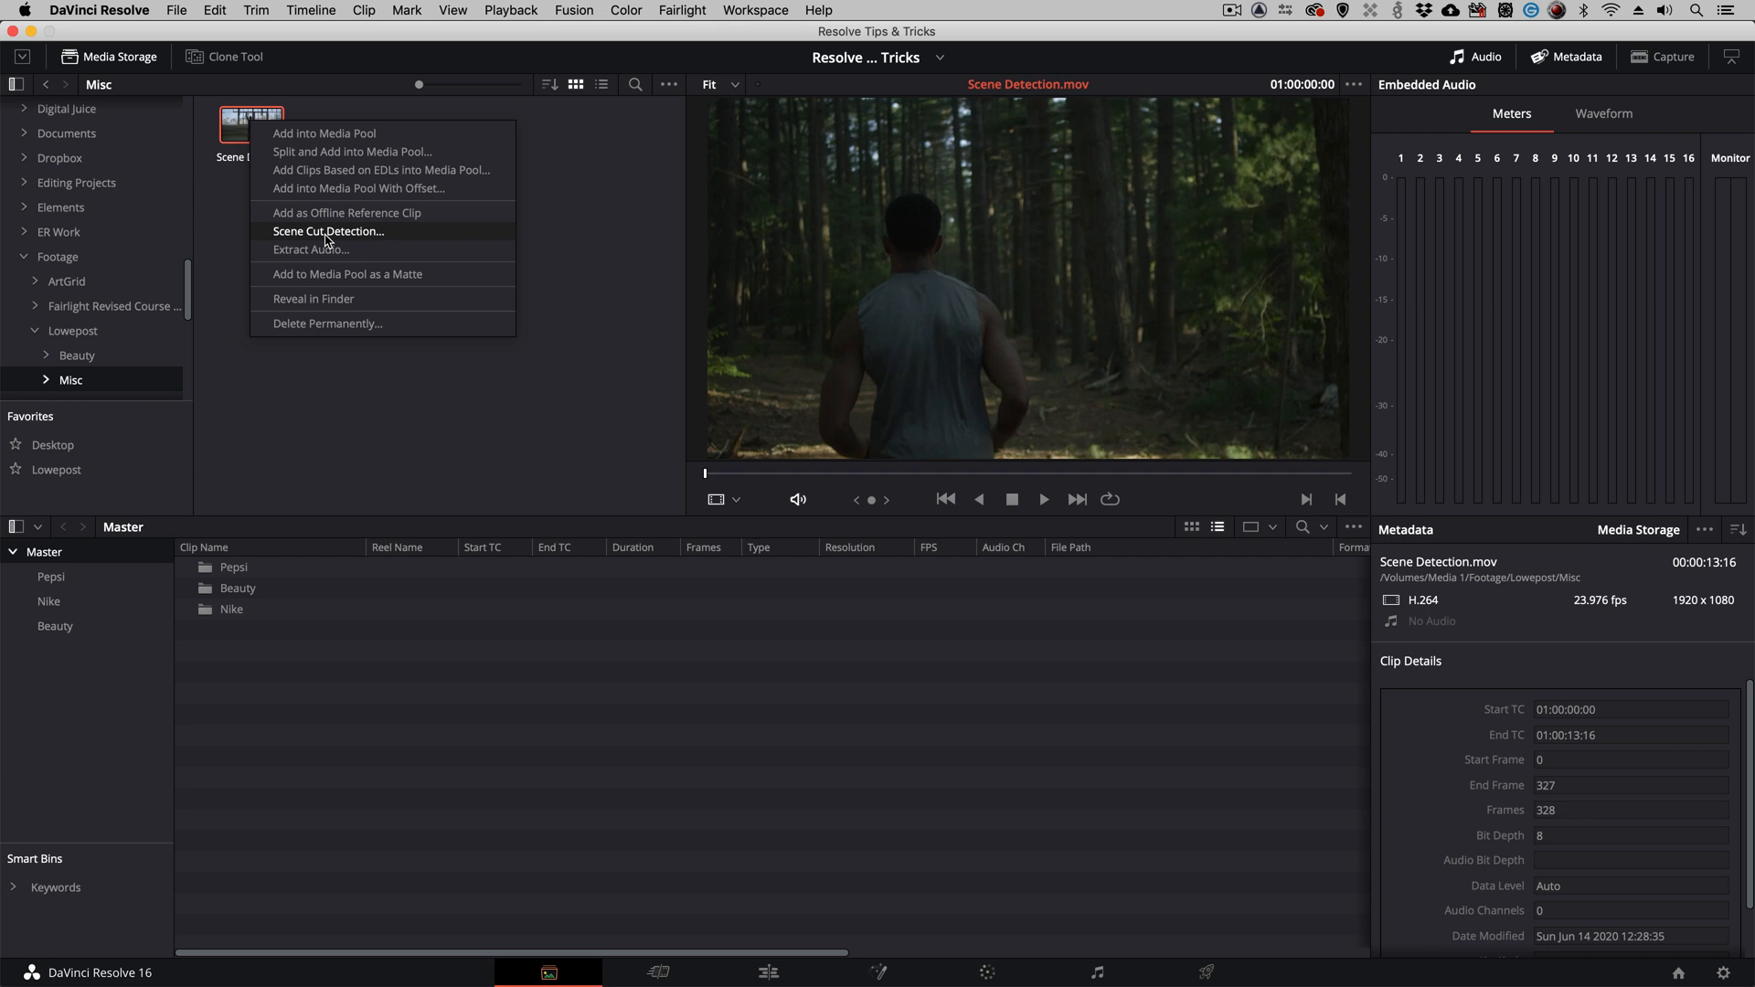
left_click(328, 230)
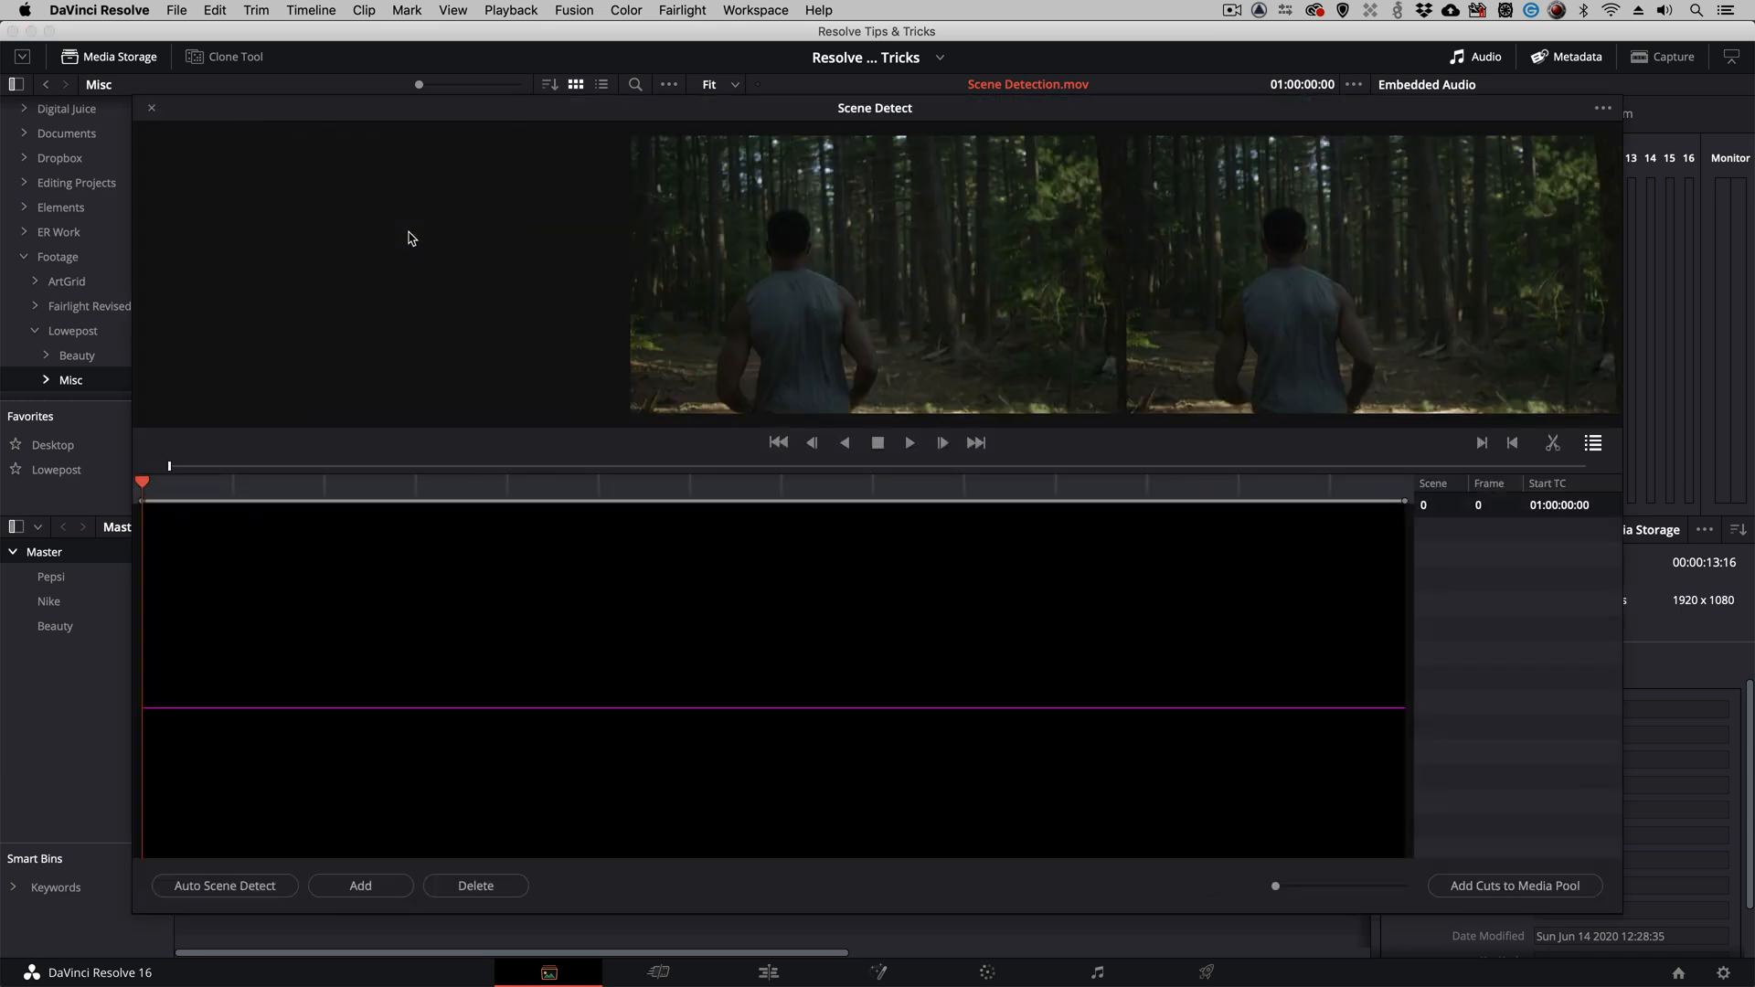
mouse_move(602, 834)
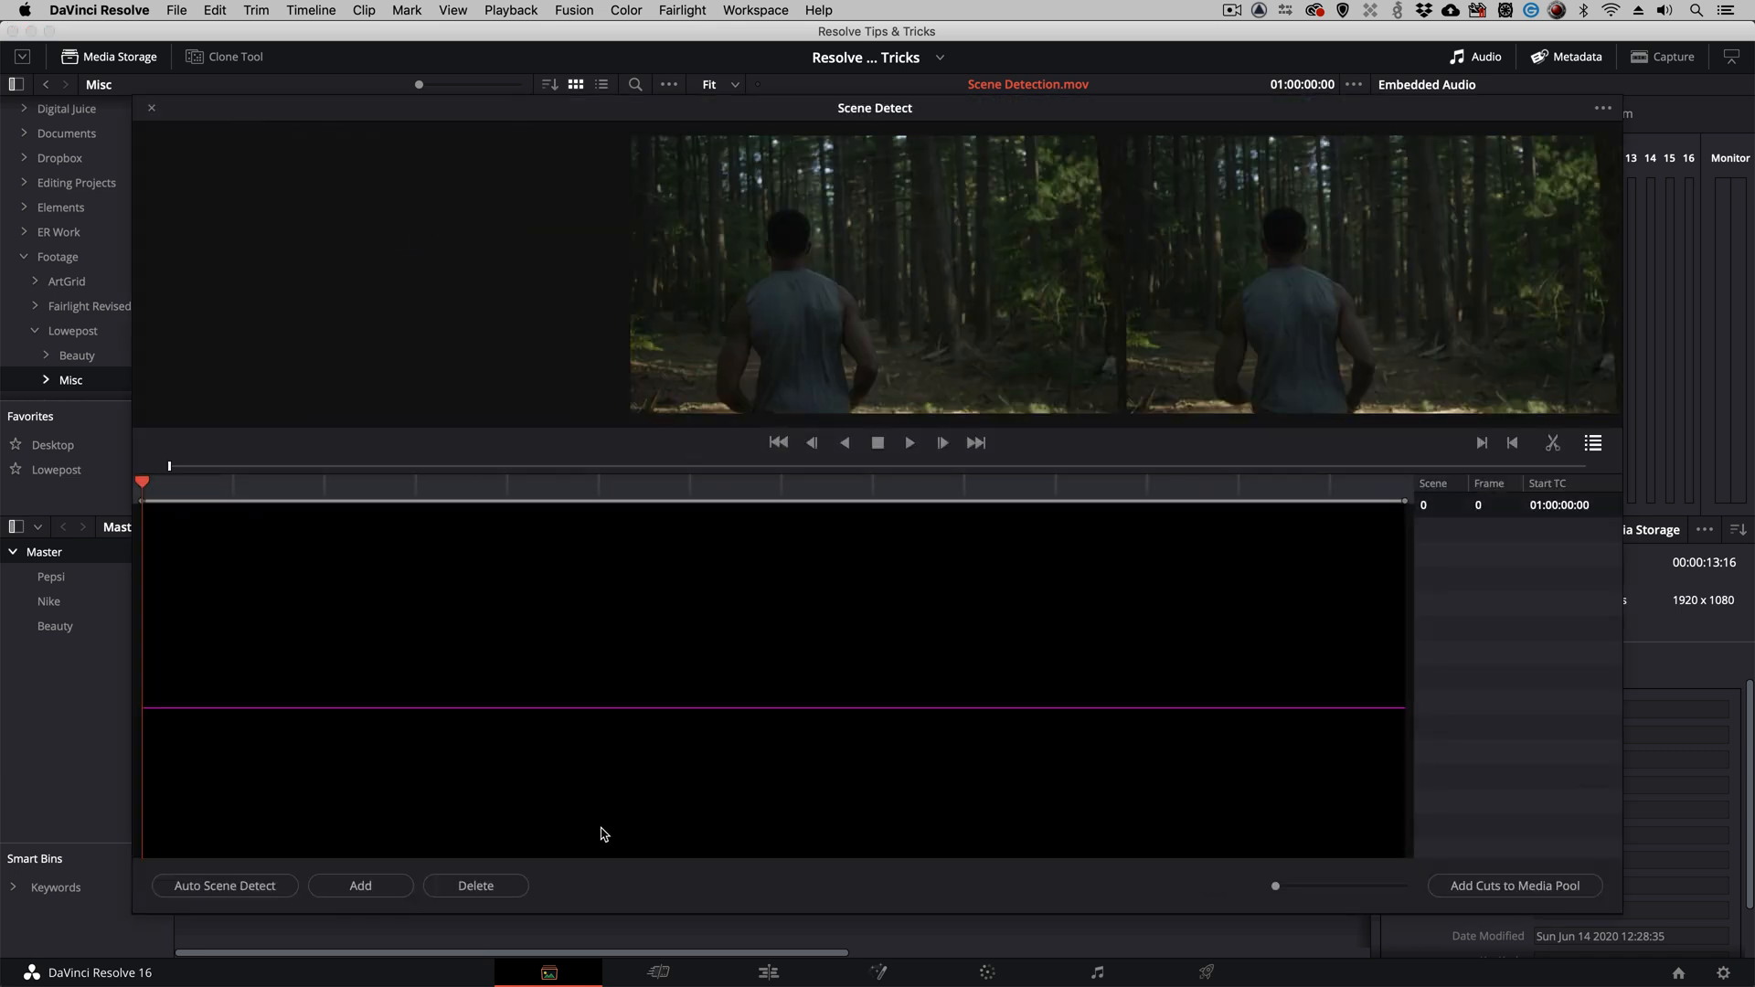
- Run Auto Scene Detect to find cuts at frames 0, 65, 126 and 251
left_click(224, 886)
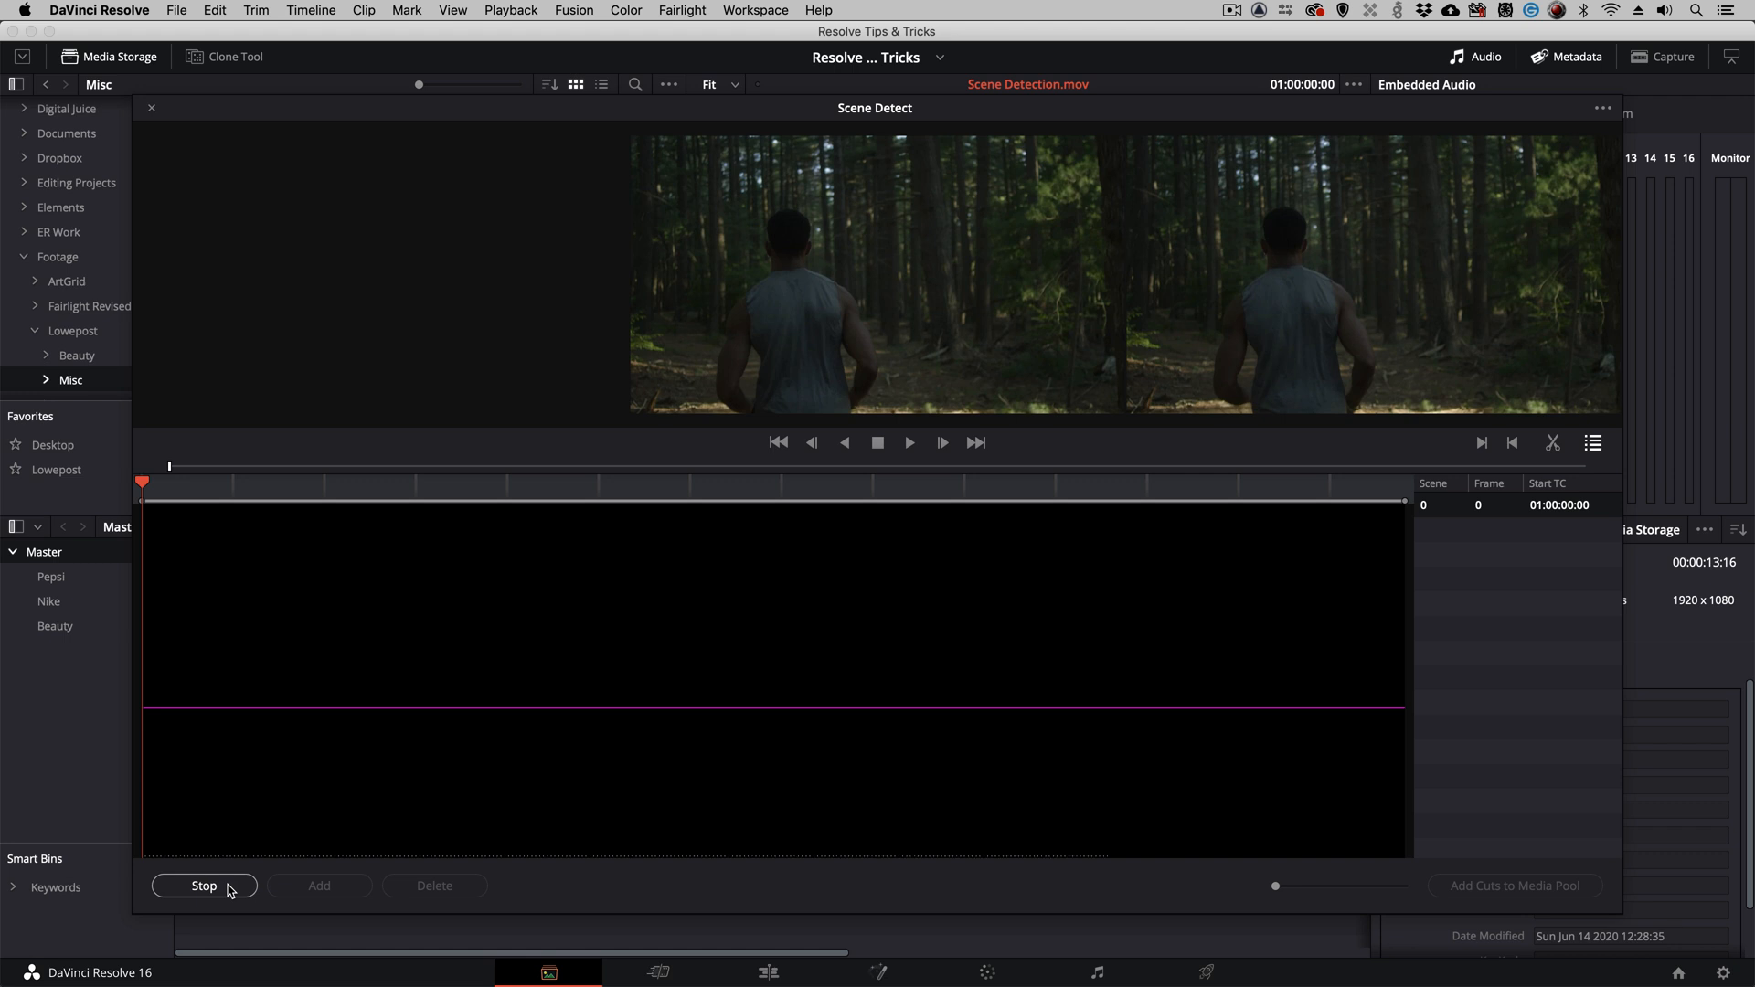
left_click(204, 886)
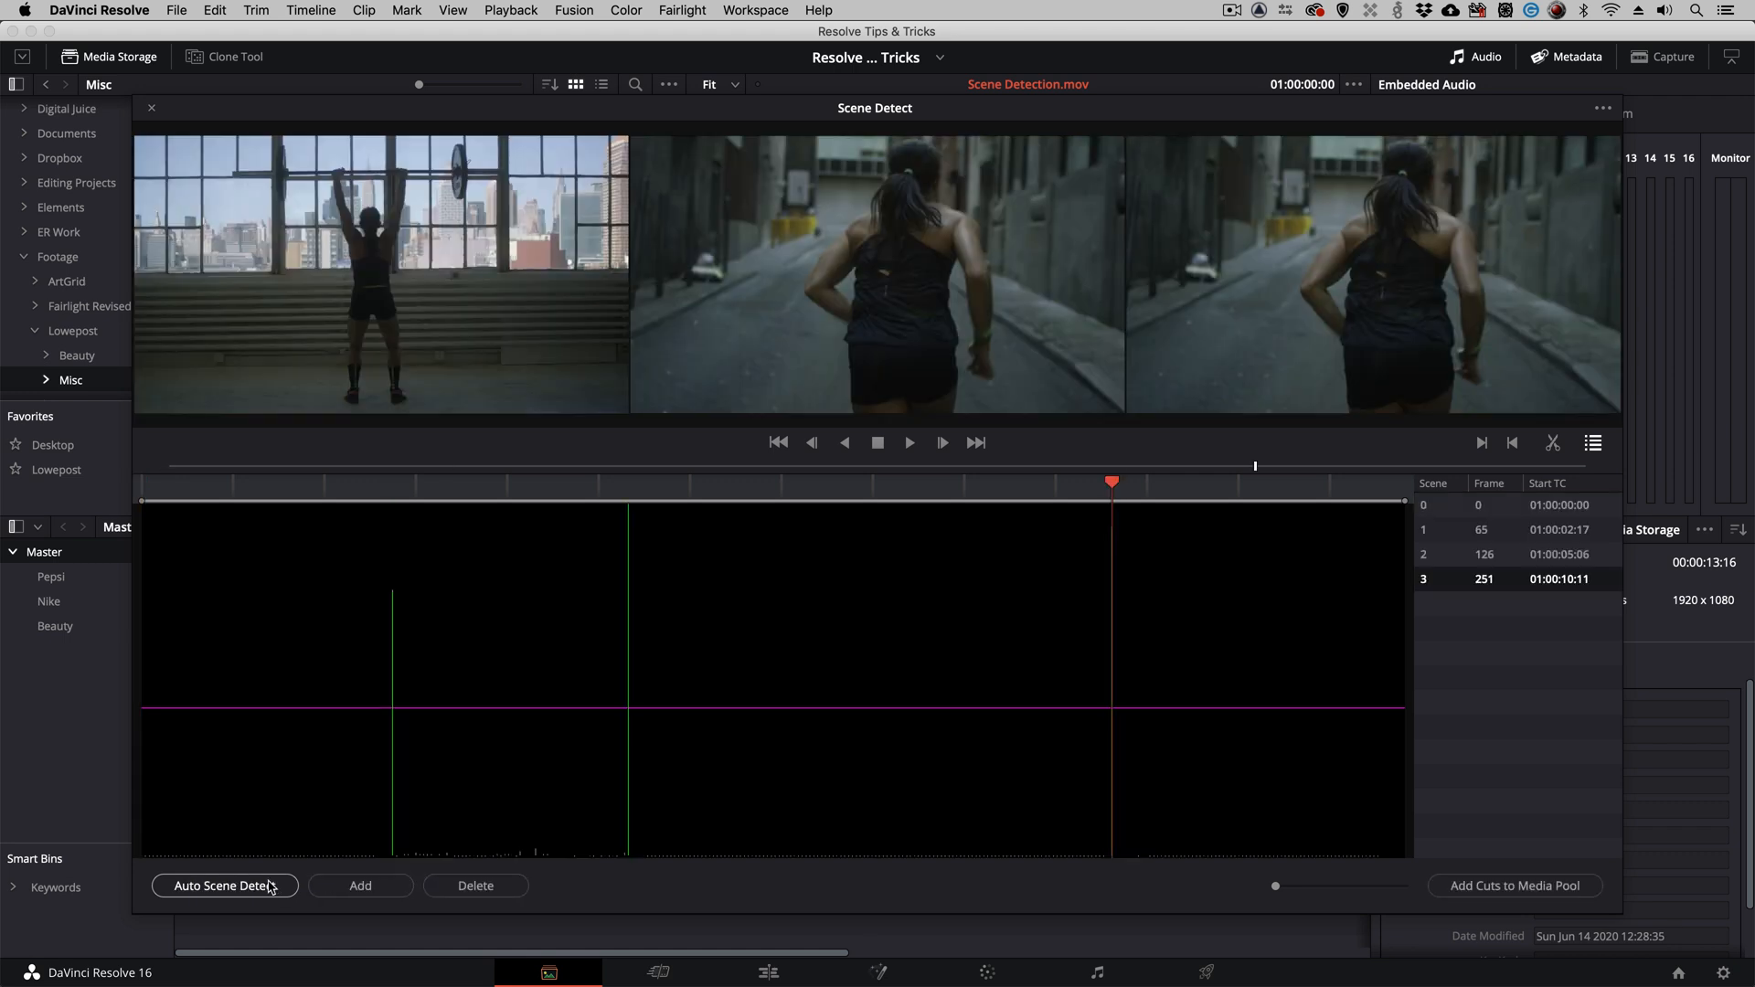
mouse_move(1188, 597)
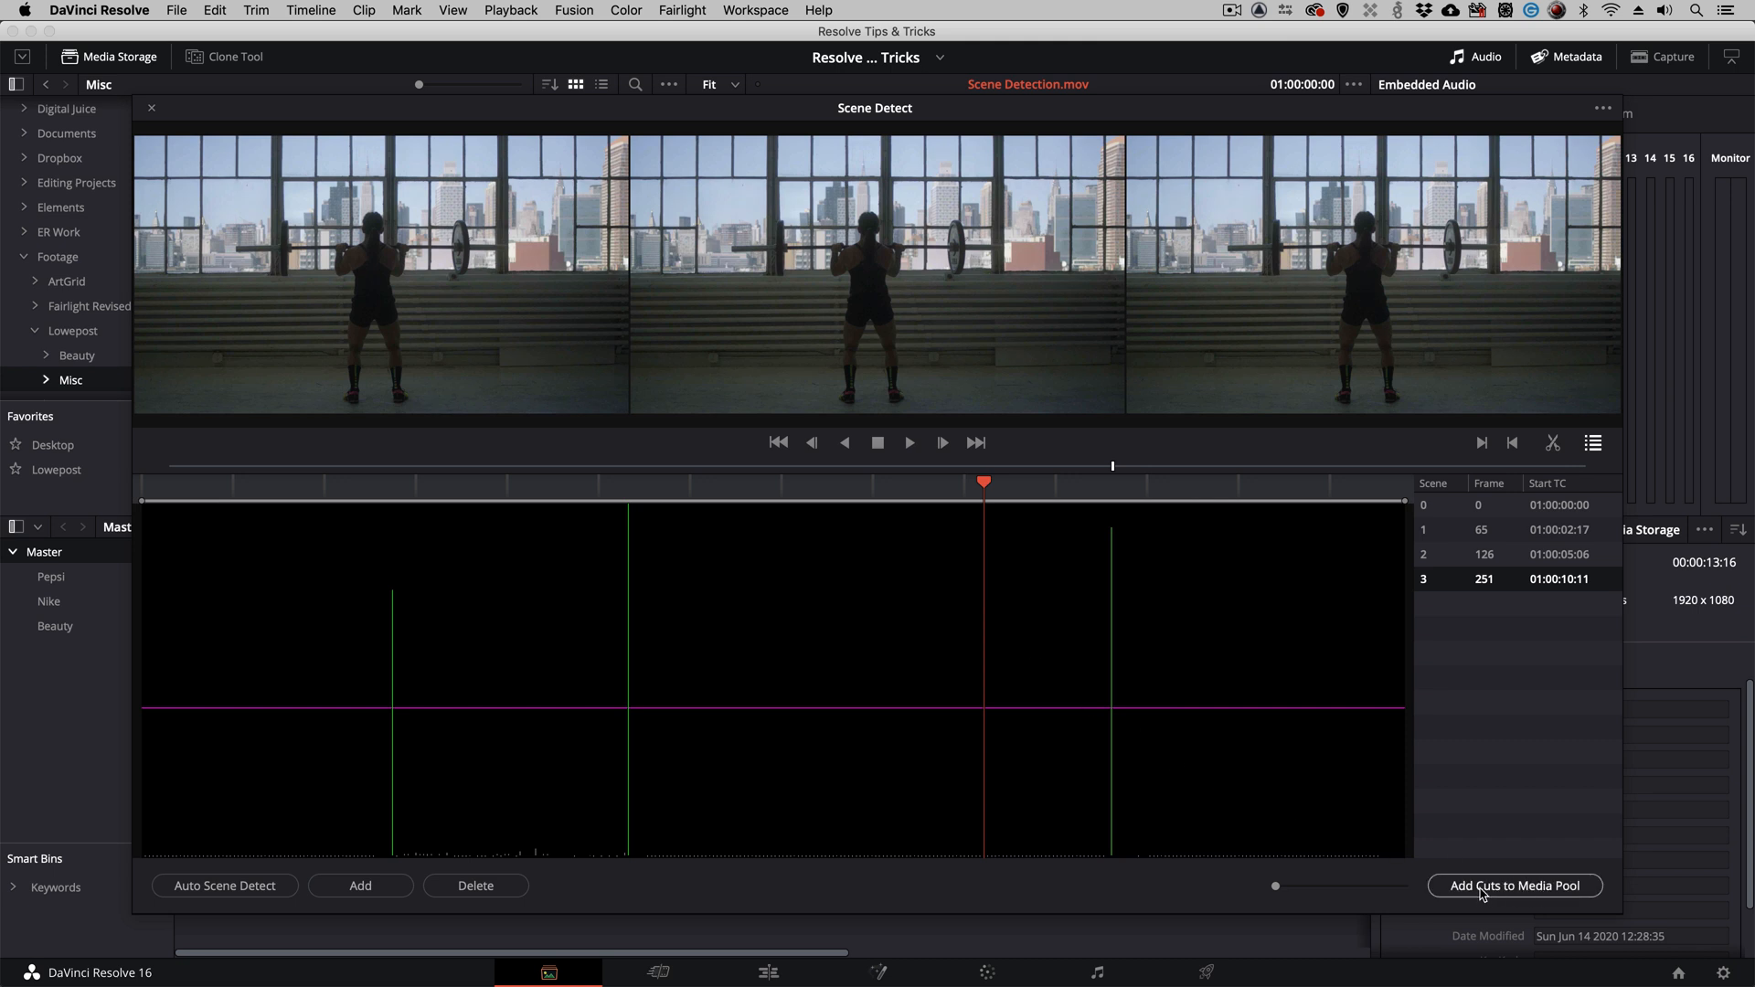
- Add the four detected scene cuts to the Media Pool as separate clips
left_click(1514, 886)
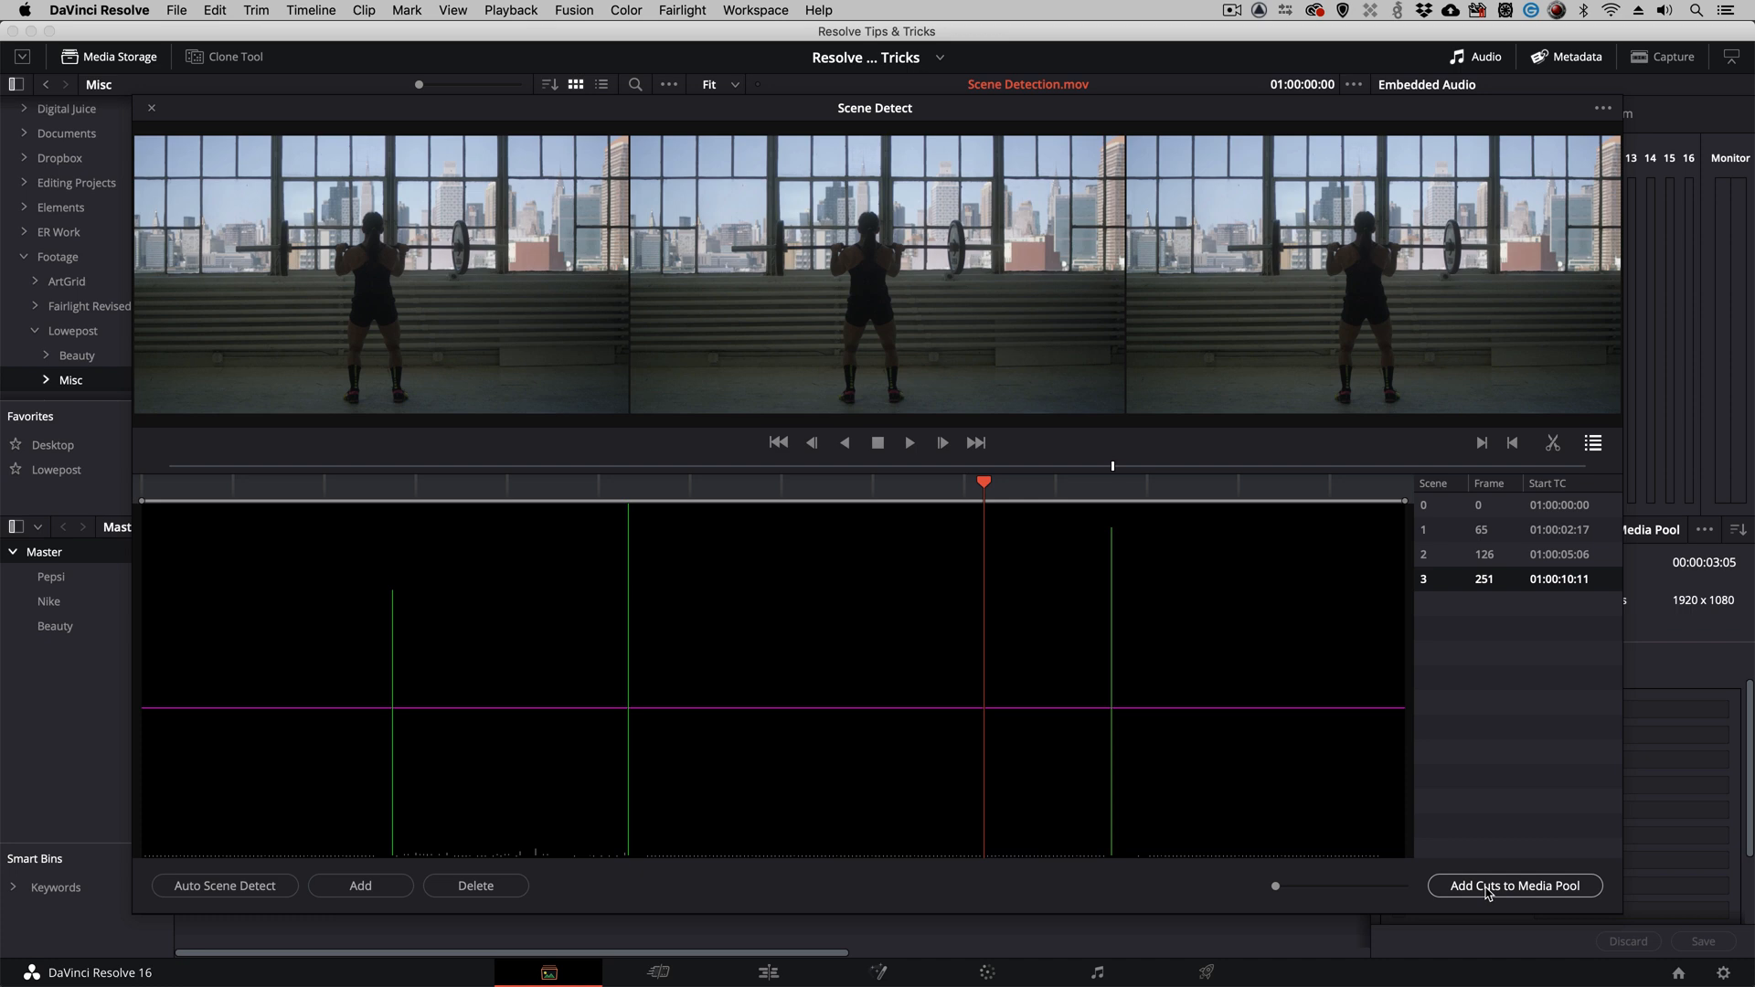
left_click(1512, 886)
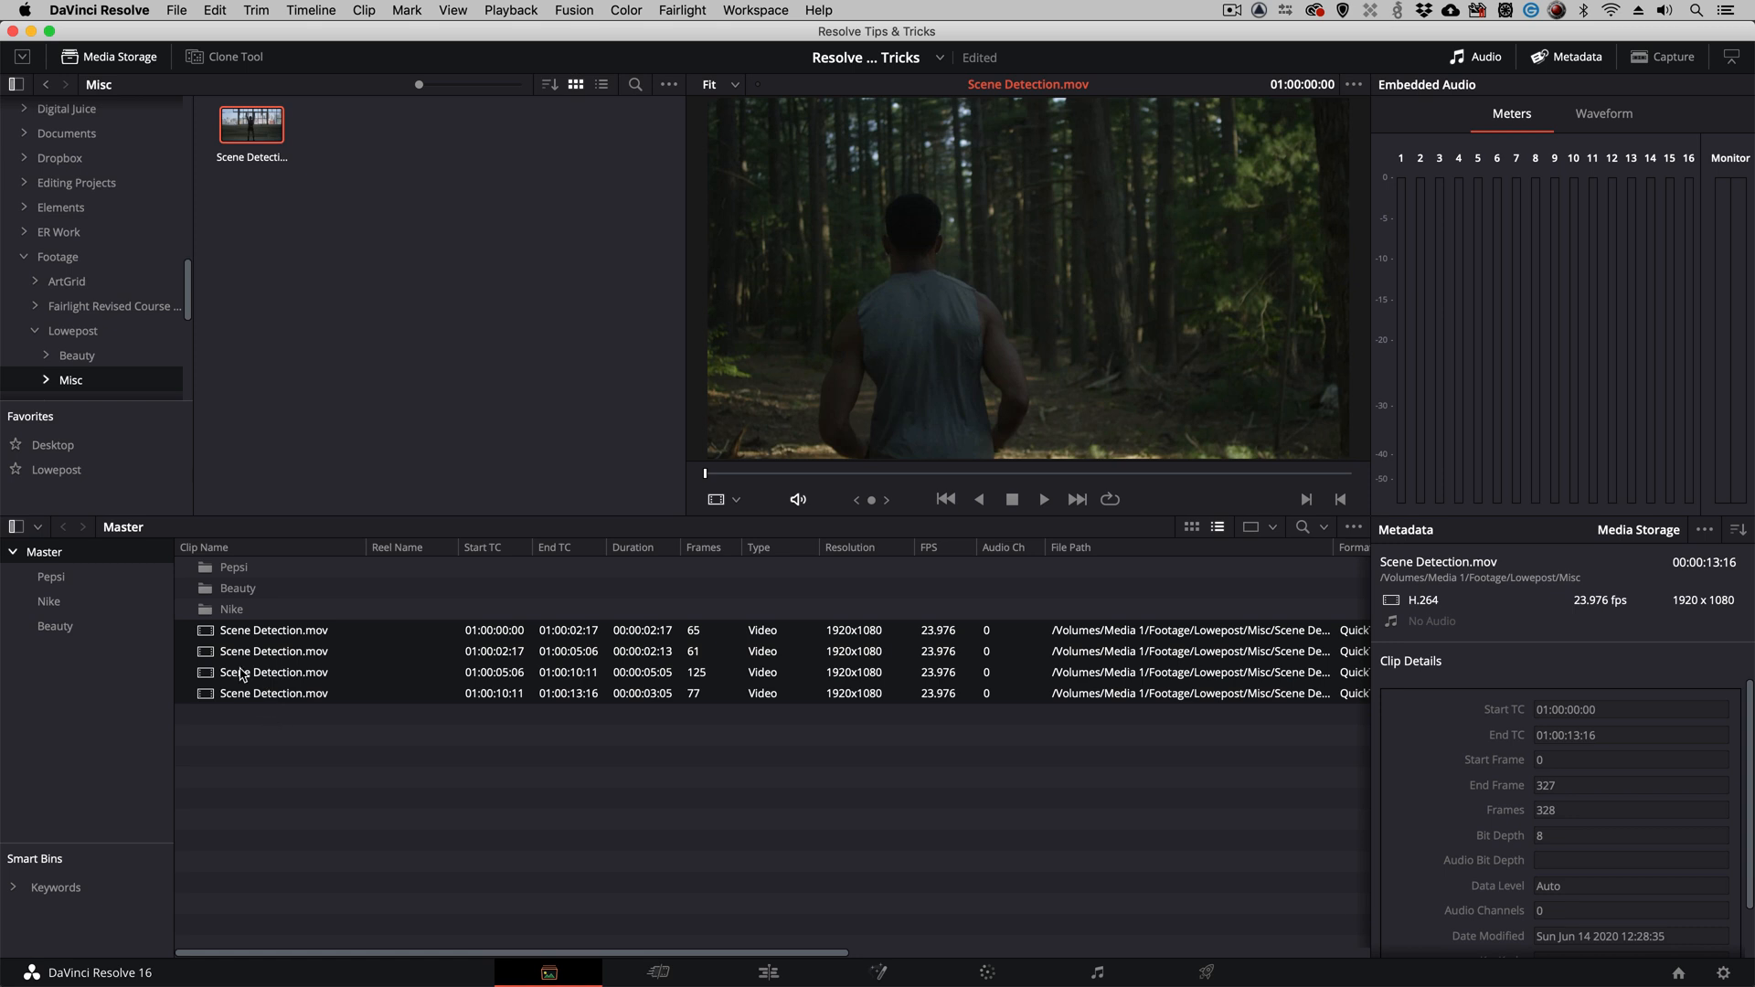
- Right-click the four selected scene clips in the Media Pool to show their actions
right_click(252, 124)
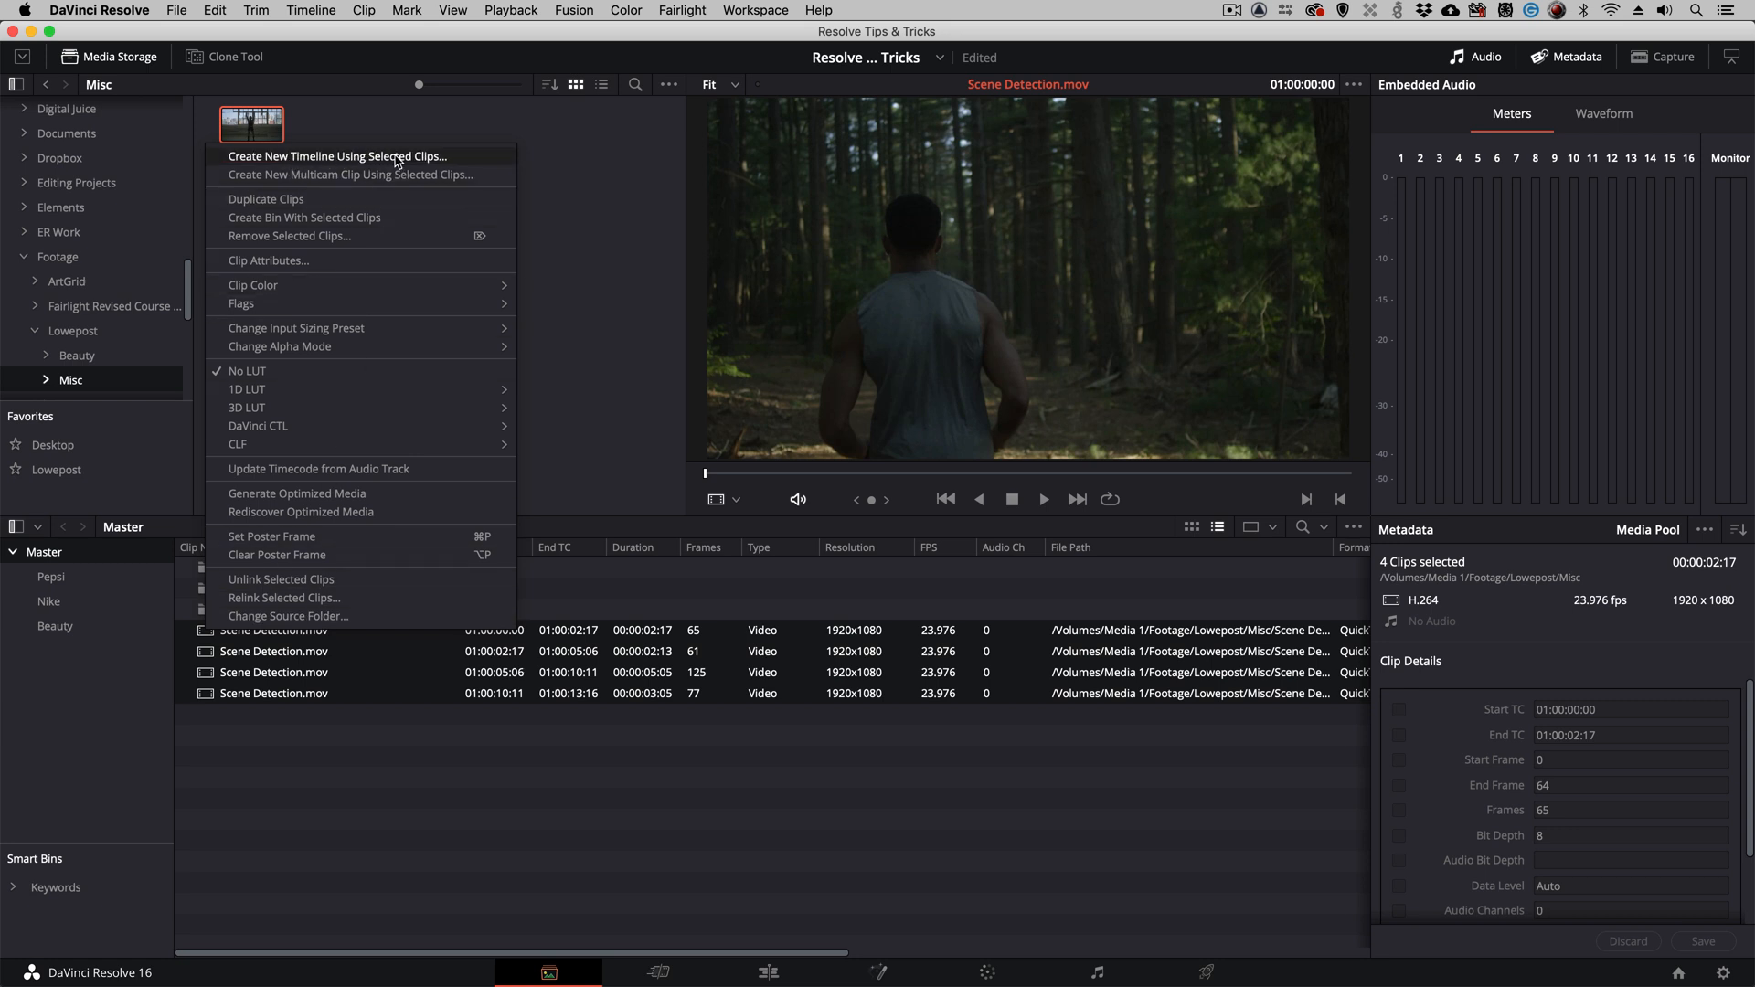
mouse_move(456, 160)
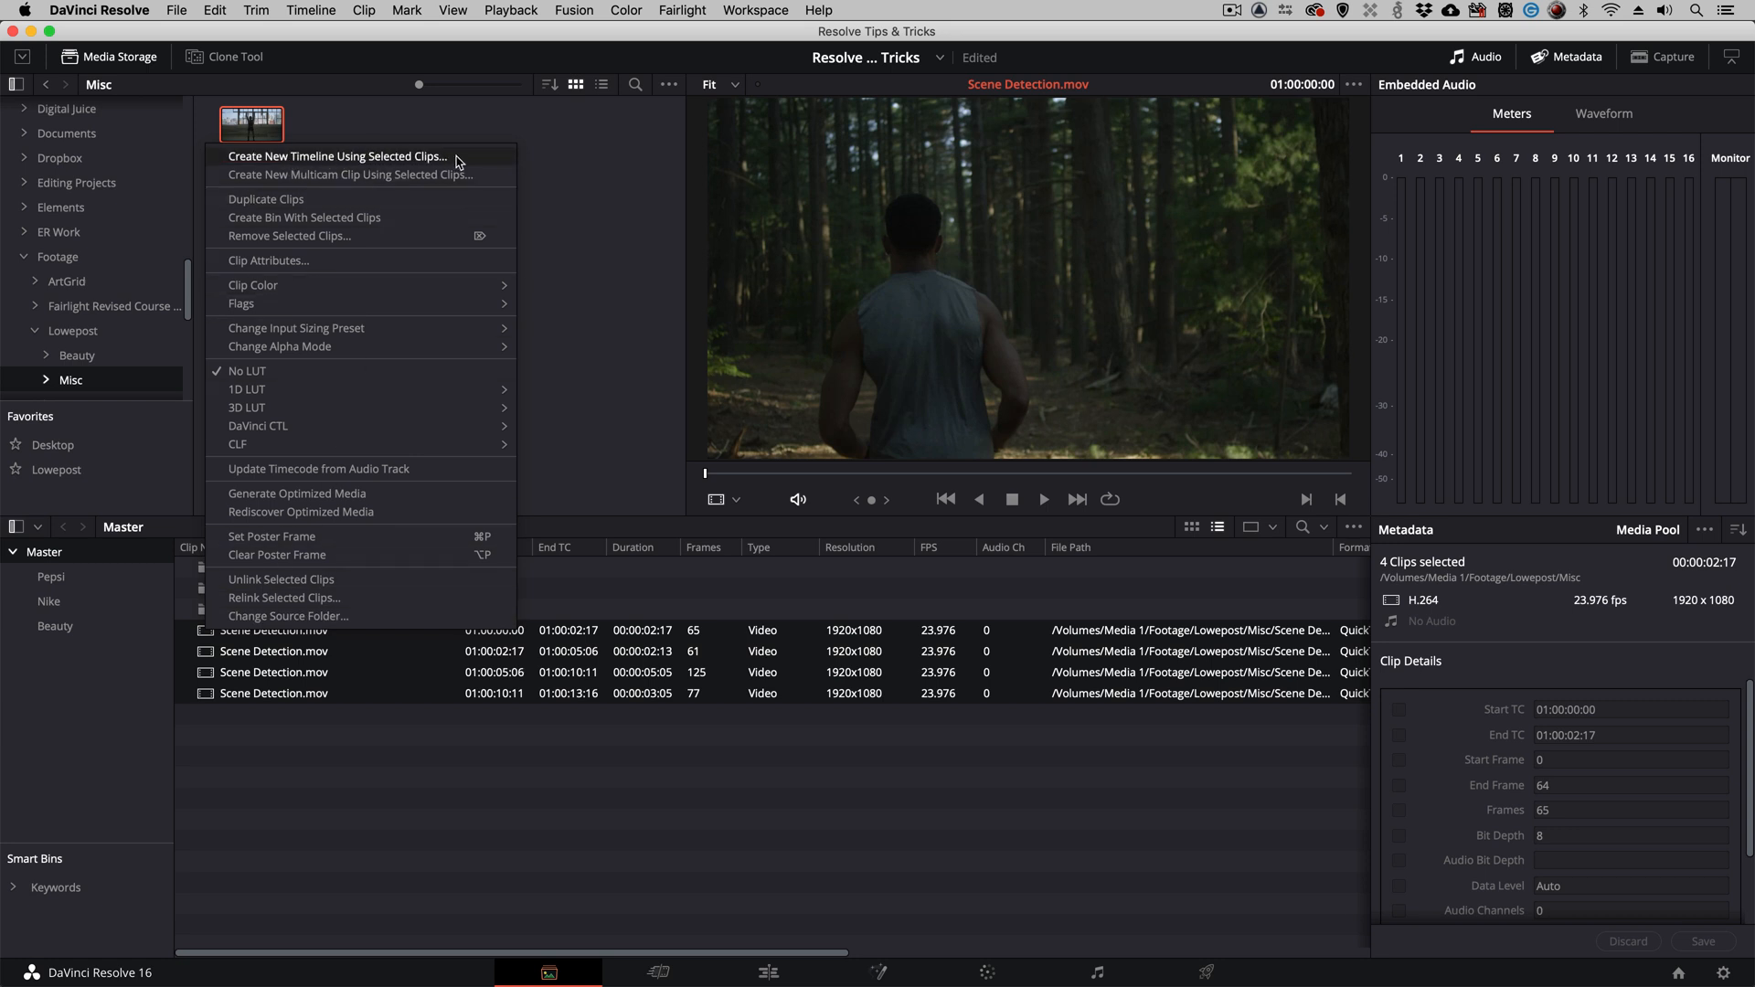